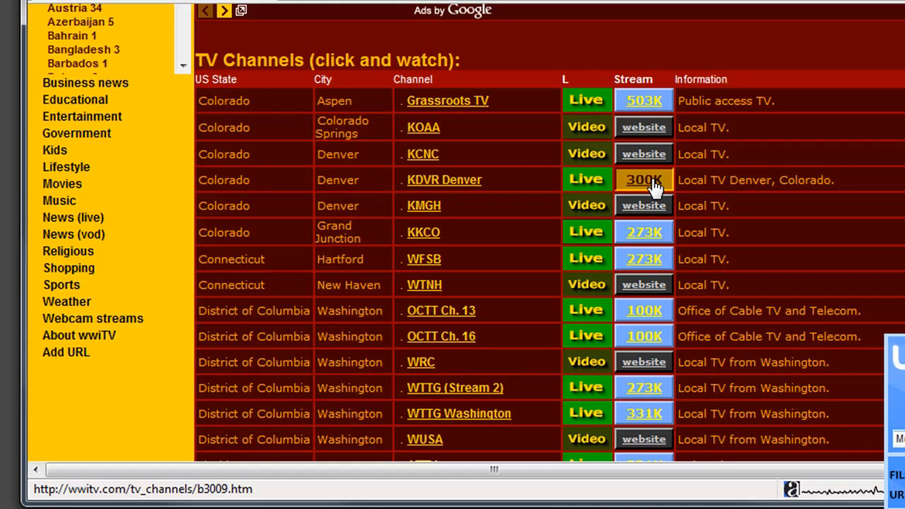
# - Choose the 300K stream and open the KDVR Denver channel page in wwiTV
pyautogui.click(643, 180)
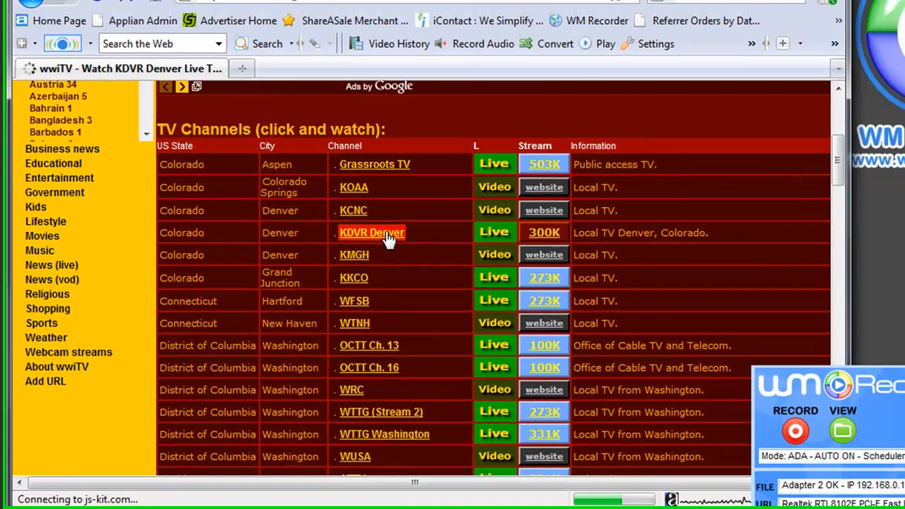
pyautogui.click(372, 232)
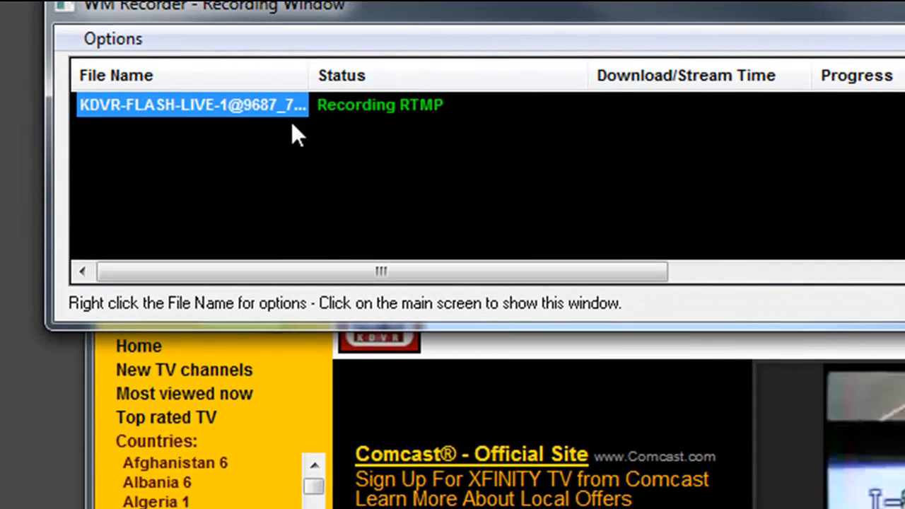
pyautogui.moveTo(414, 128)
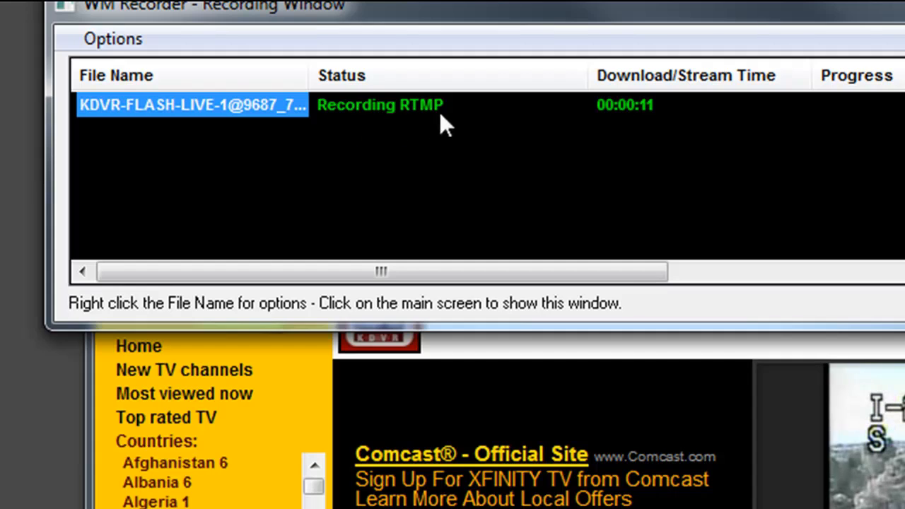
pyautogui.moveTo(335, 135)
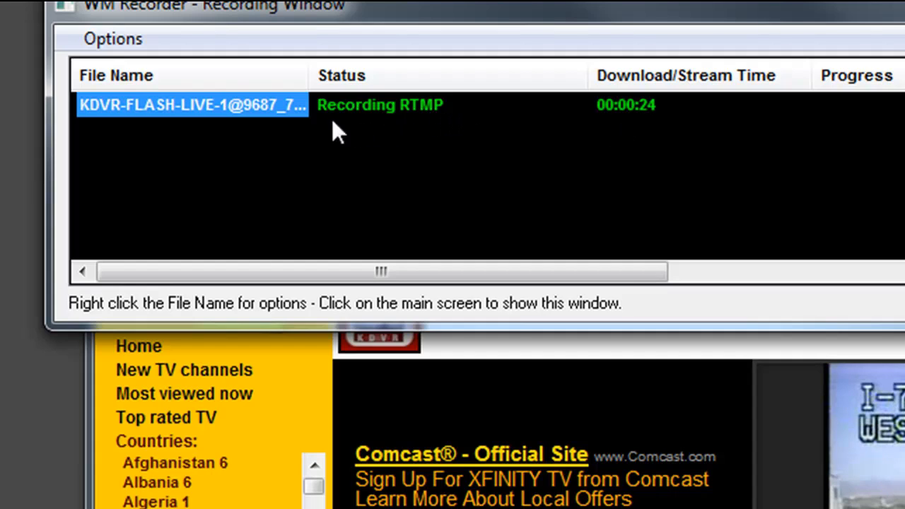
pyautogui.moveTo(640, 124)
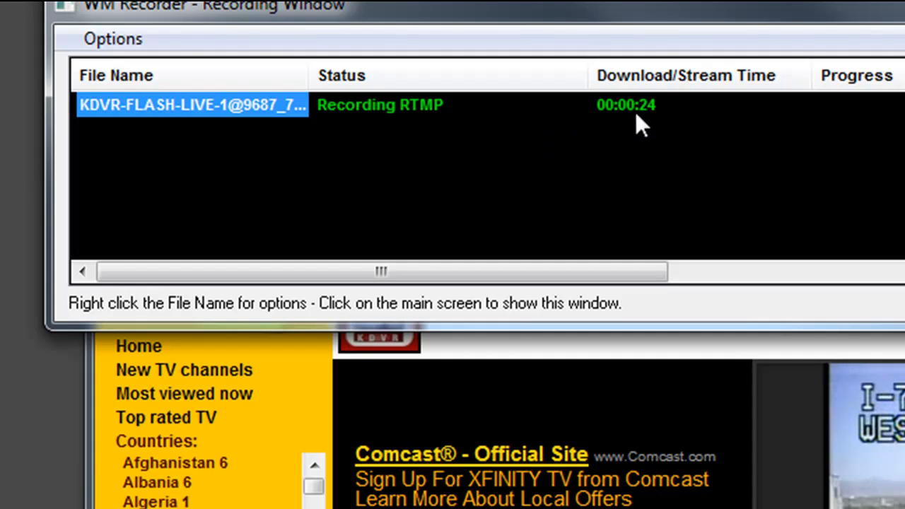
pyautogui.moveTo(669, 117)
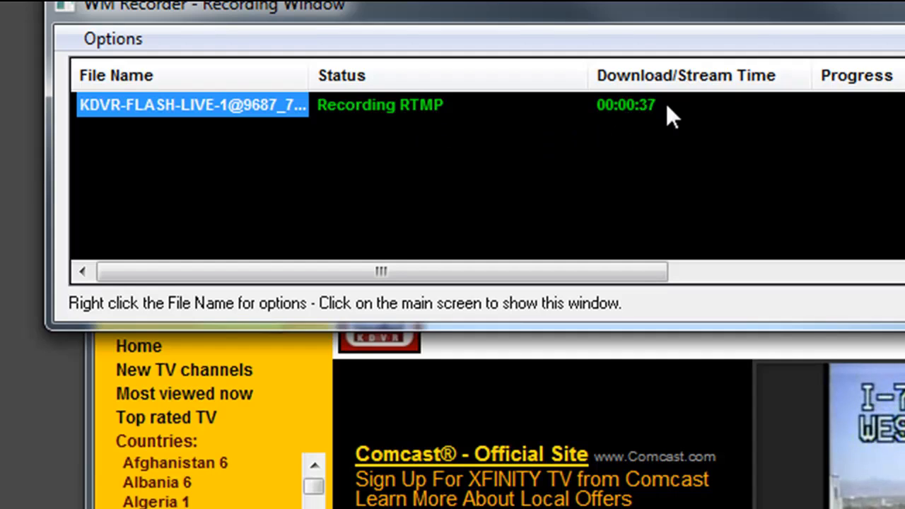
pyautogui.moveTo(643, 124)
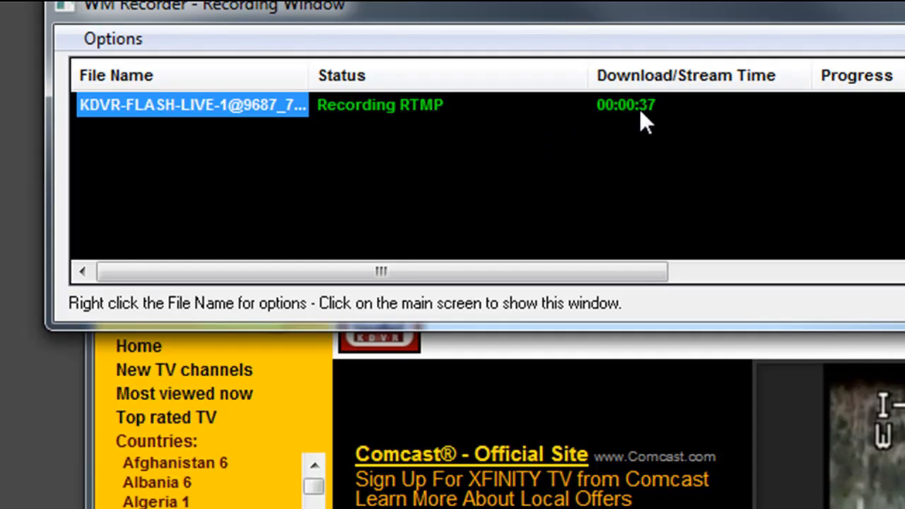
pyautogui.moveTo(180, 159)
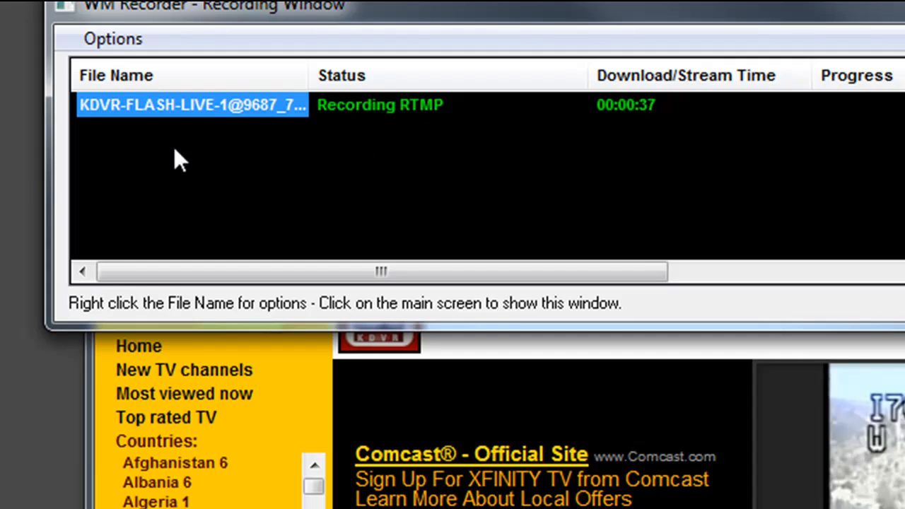
# - Preview the recording KDVR file as a 30-minute file from its right-click menu
pyautogui.rightClick(177, 105)
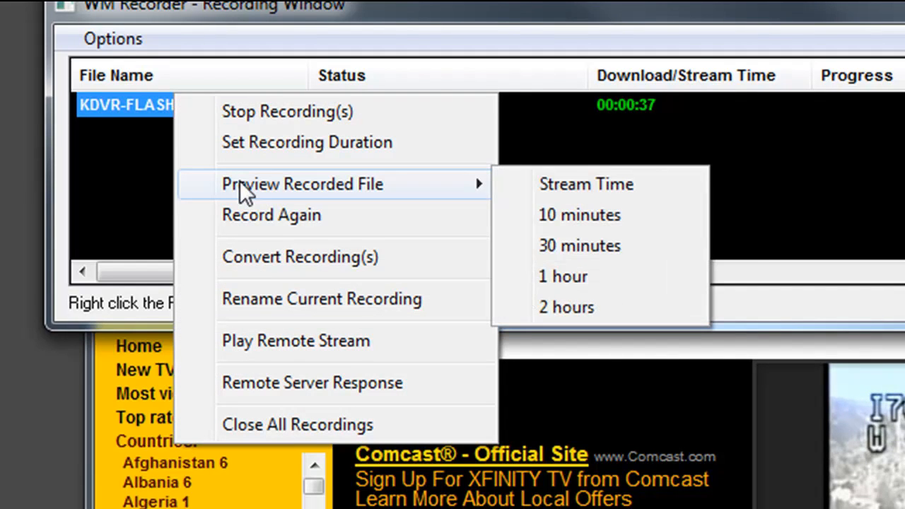
pyautogui.moveTo(274, 198)
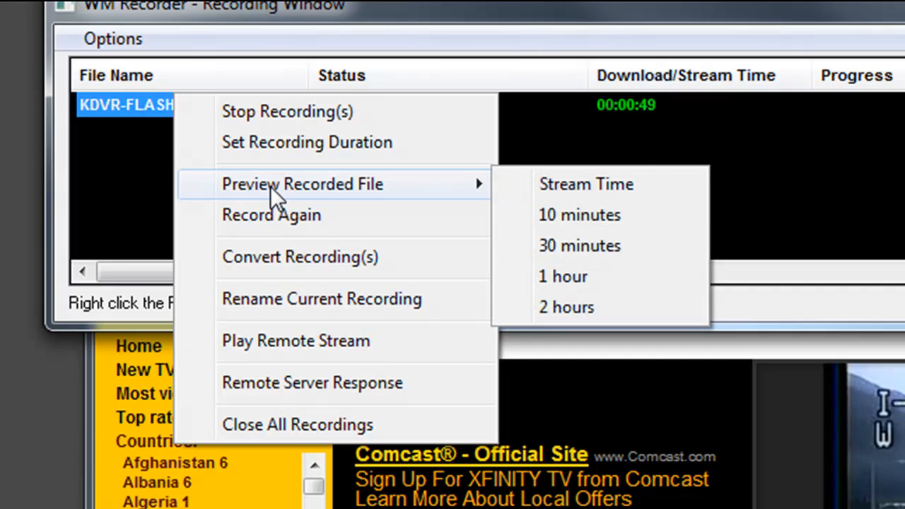
pyautogui.moveTo(579, 245)
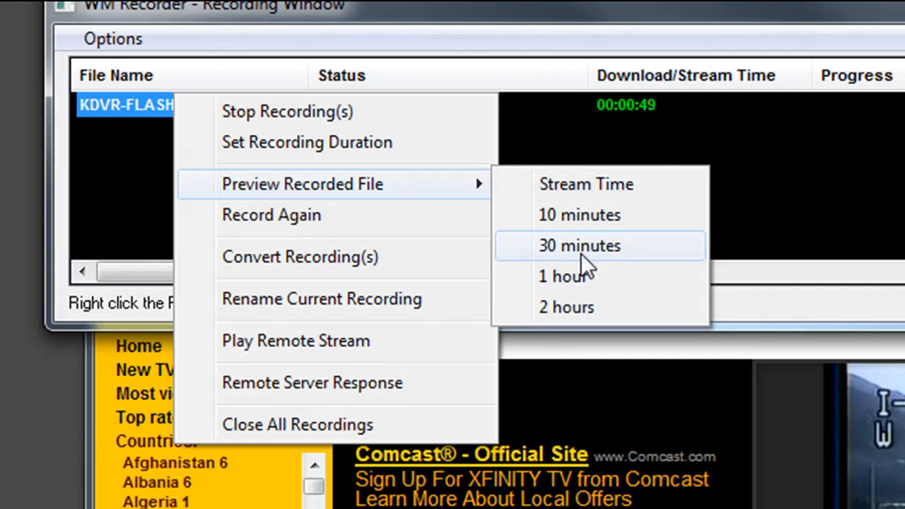
pyautogui.click(579, 245)
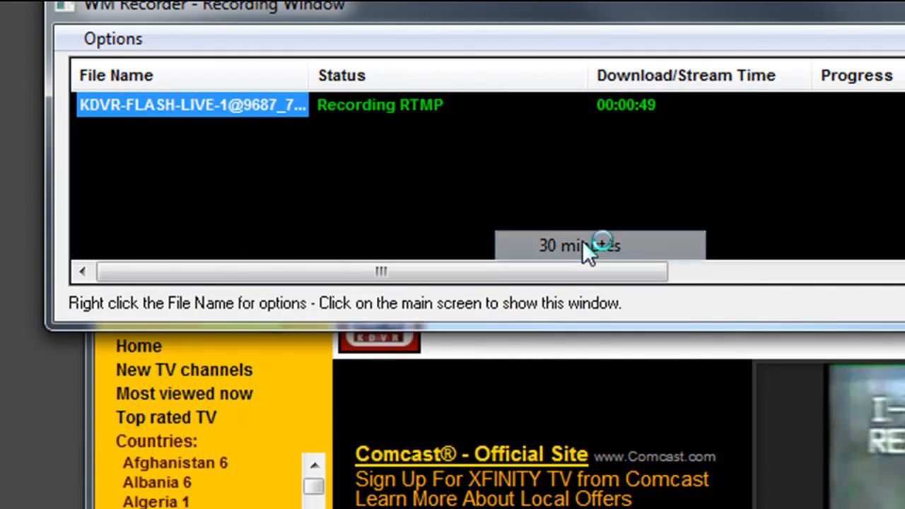
# - Start the KDVR preview in Applian FLV Player and seek ahead to about 40 seconds
pyautogui.doubleClick(191, 105)
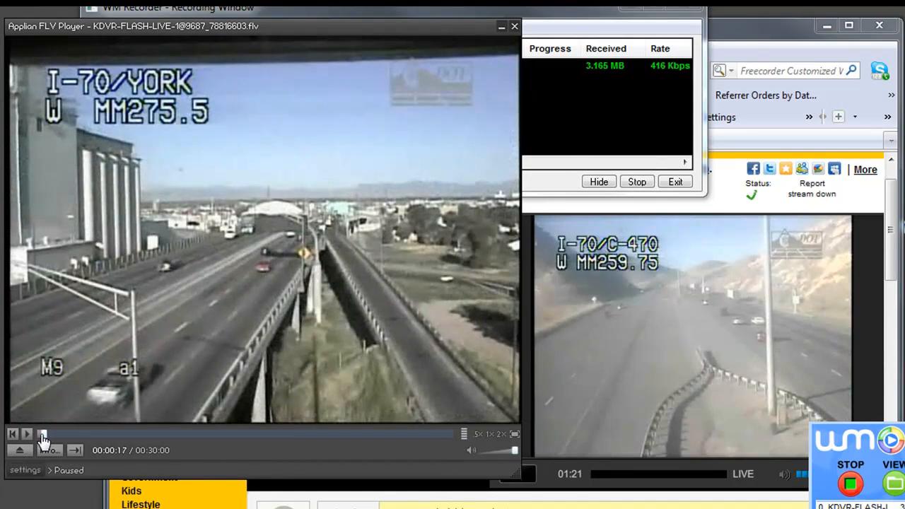
pyautogui.click(42, 433)
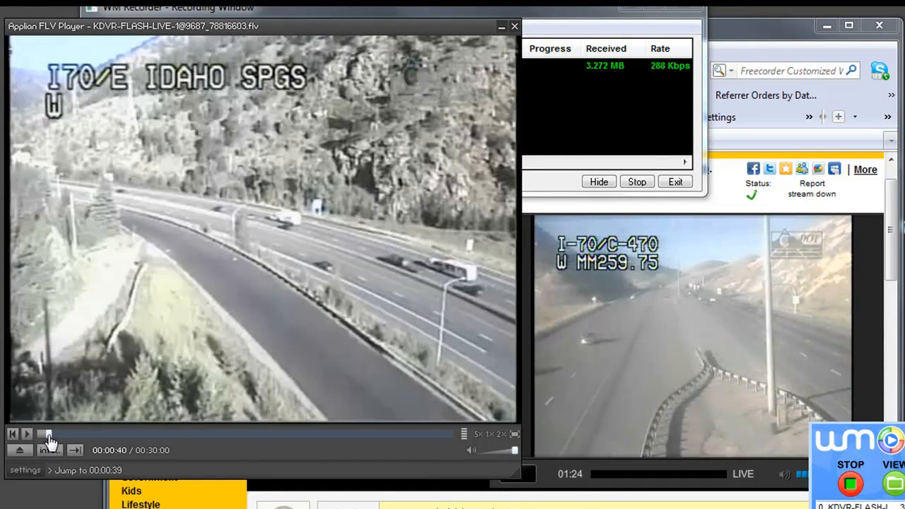